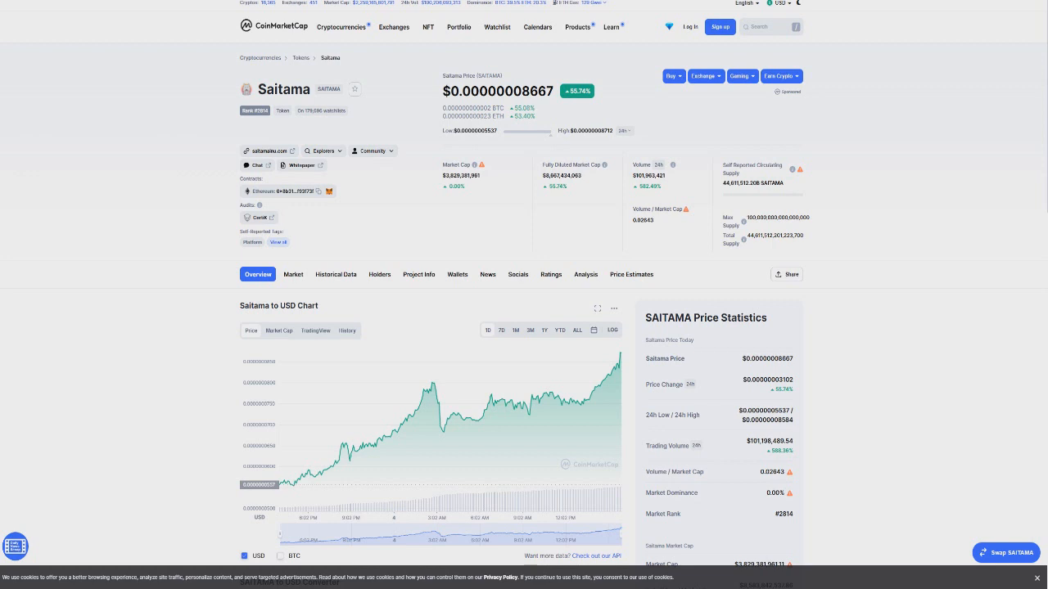
mouse_move(446, 397)
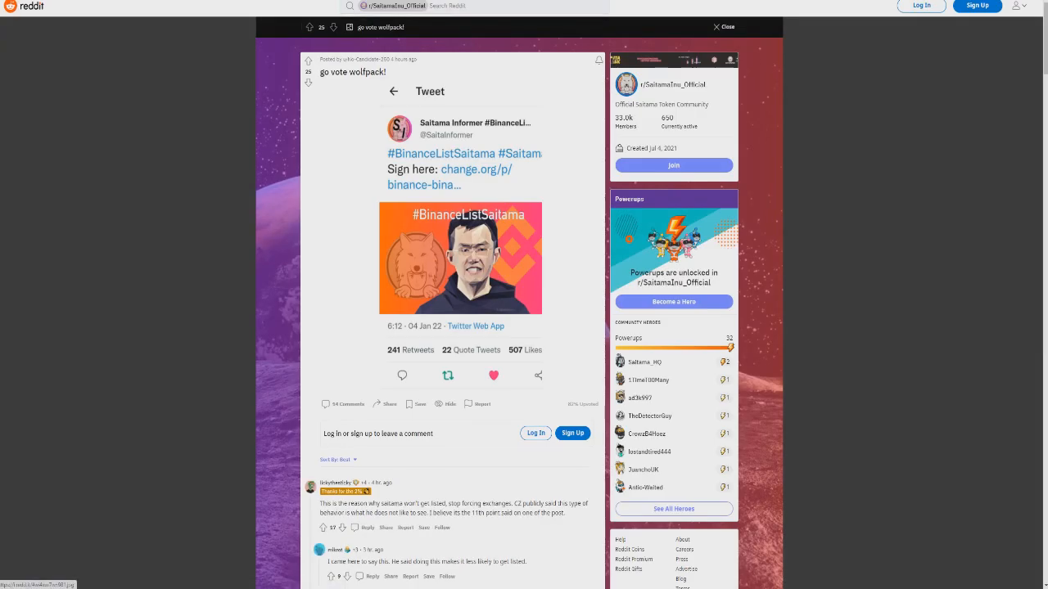
- Scroll through the Reddit comments, then bring up the DEXTools WETH/SAITAMA pair page
scroll("down", 3)
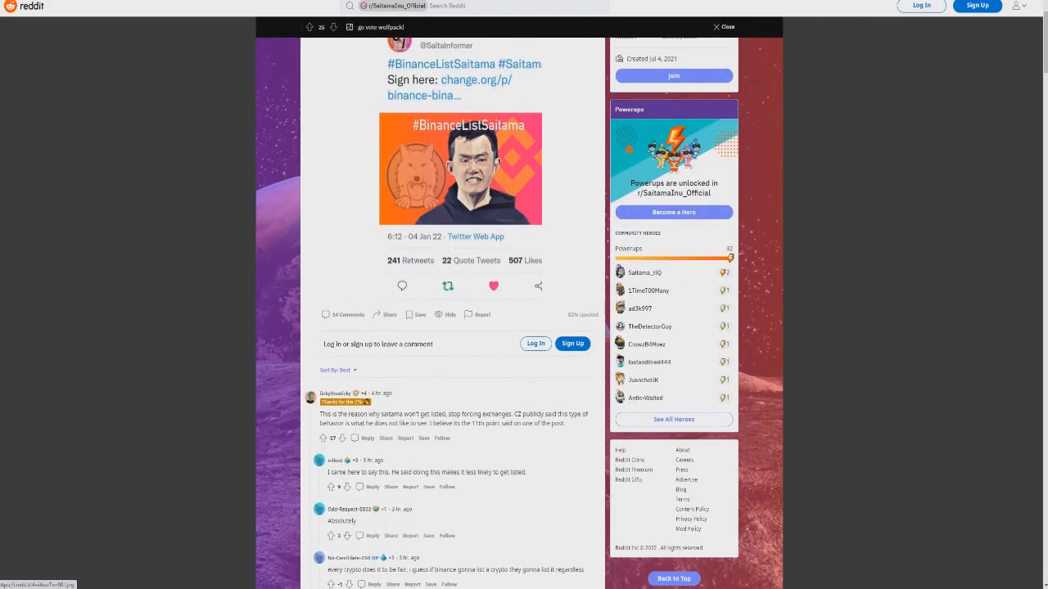
scroll("down", 3)
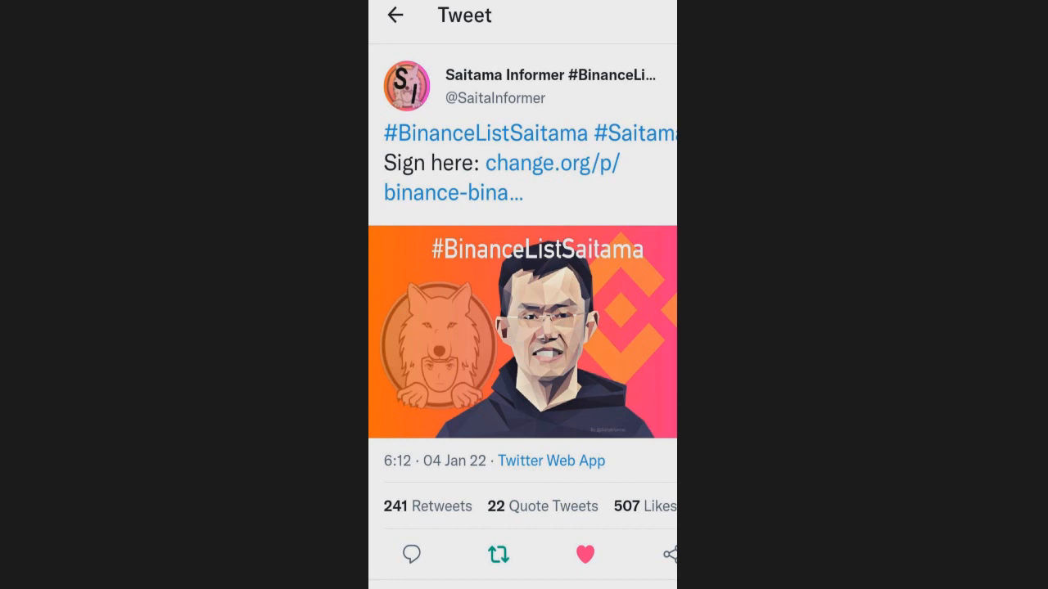
left_click(551, 162)
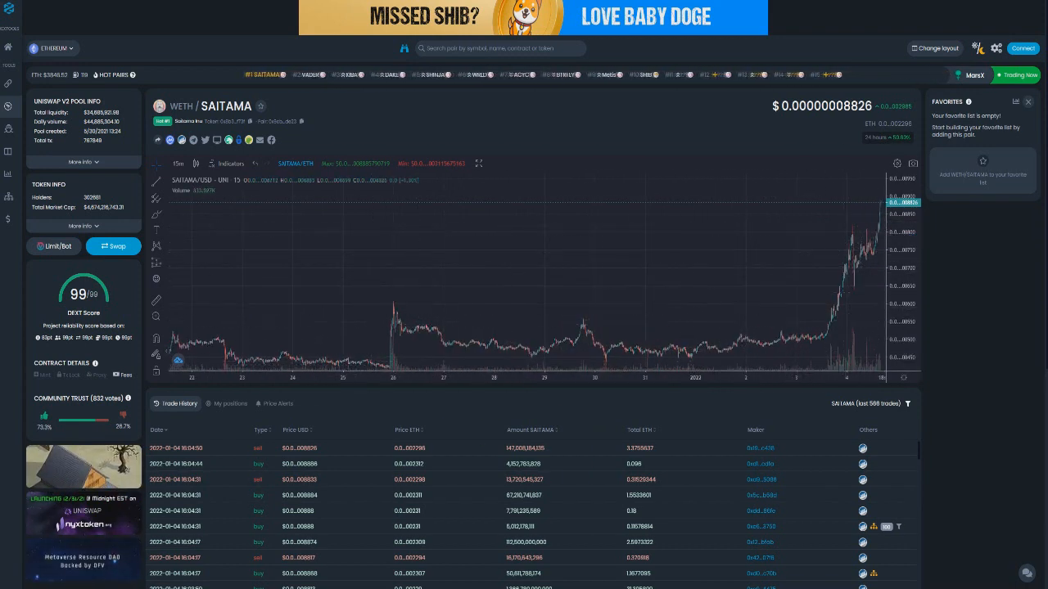
- Switch the WETH/SAITAMA chart timeframe from 15m to 1h candles
left_click(176, 163)
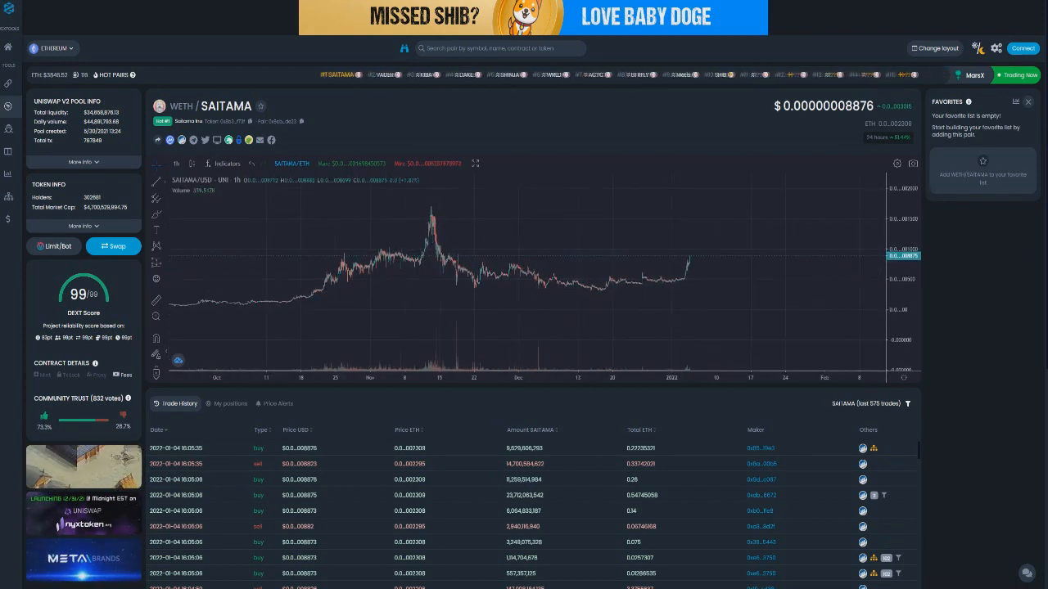
- Measure the latest hourly candles with the Price Range tool, showing about 93.93%
left_click(156, 179)
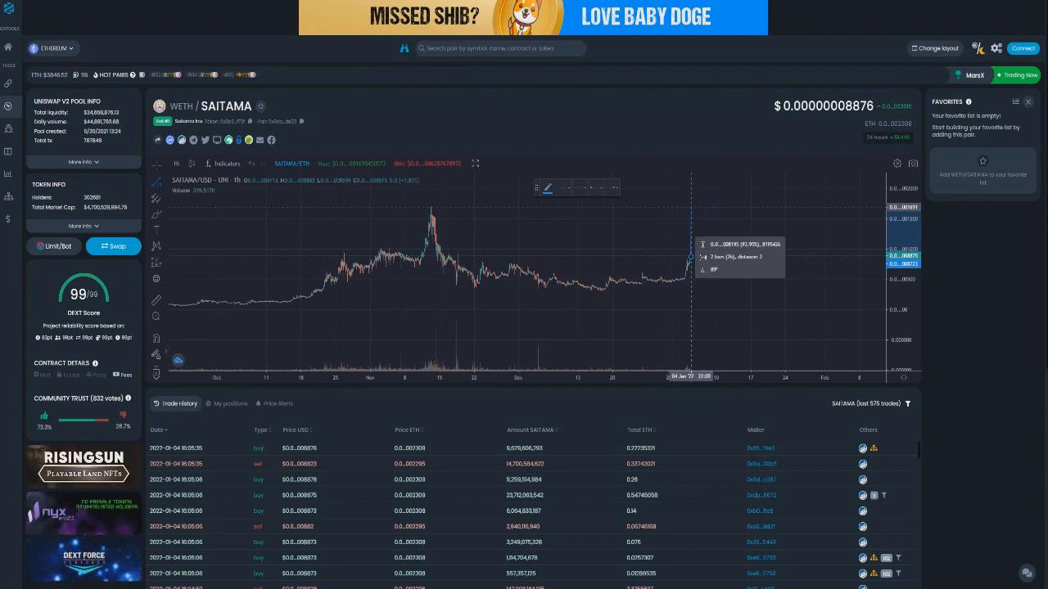
mouse_move(691, 257)
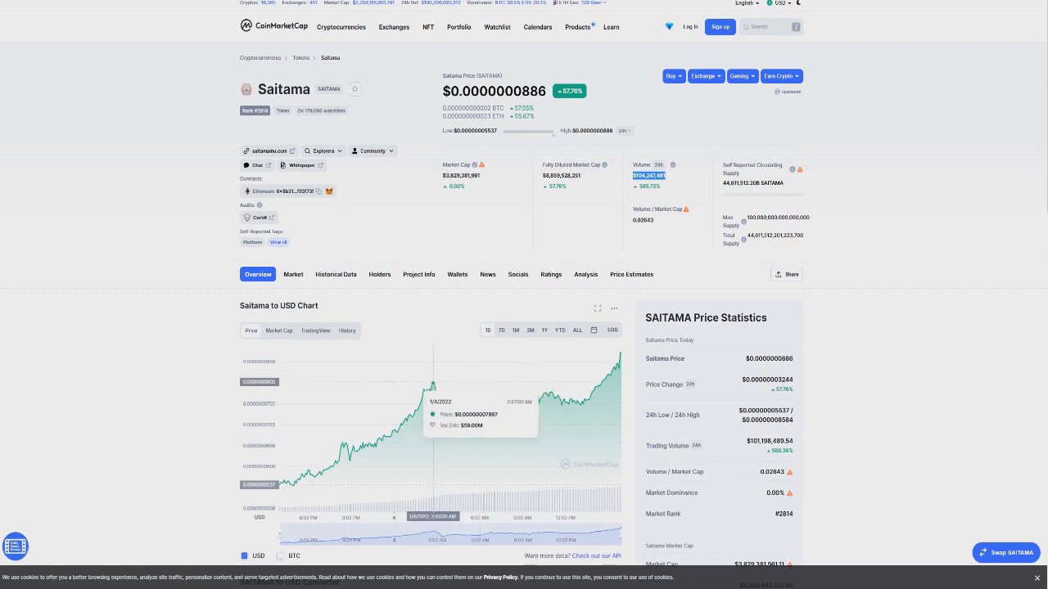
mouse_move(458, 383)
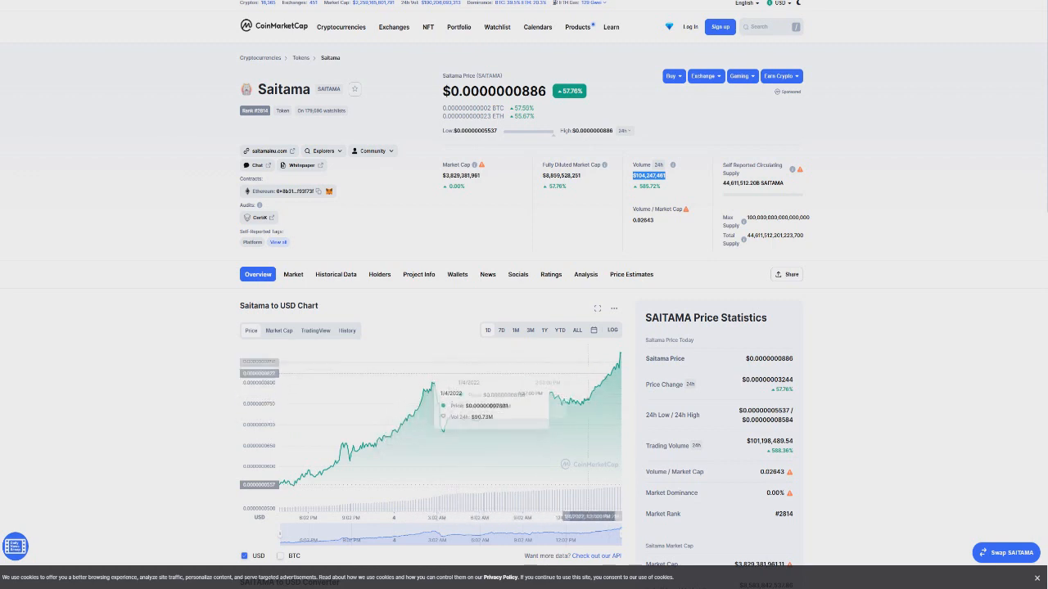
mouse_move(417, 408)
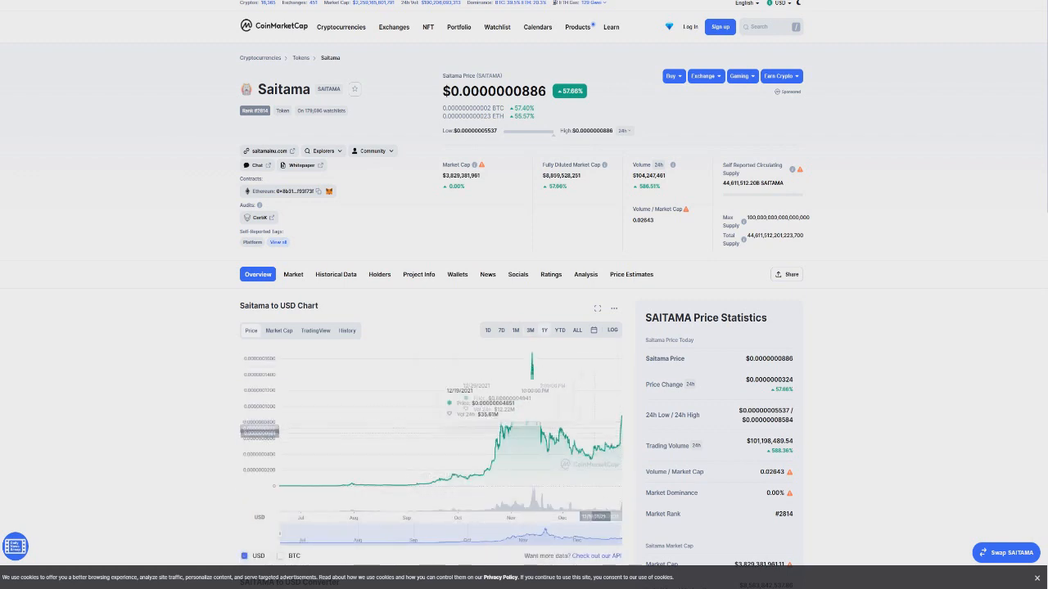
mouse_move(507, 426)
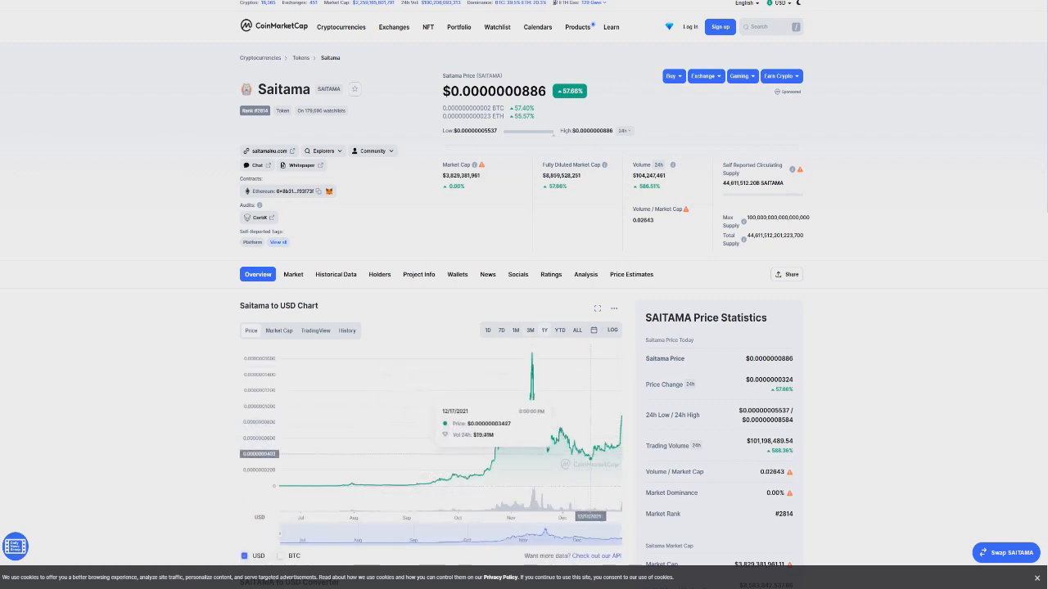
mouse_move(531, 399)
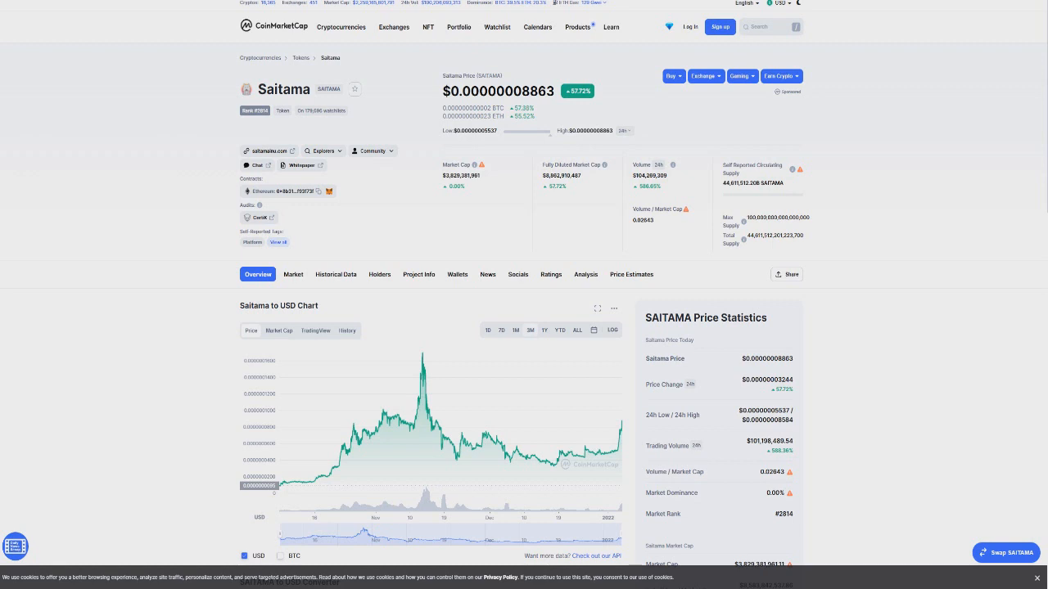
- Return the Saitama chart to the 1D range, price $0.00000008863, up 55.24%
left_click(488, 330)
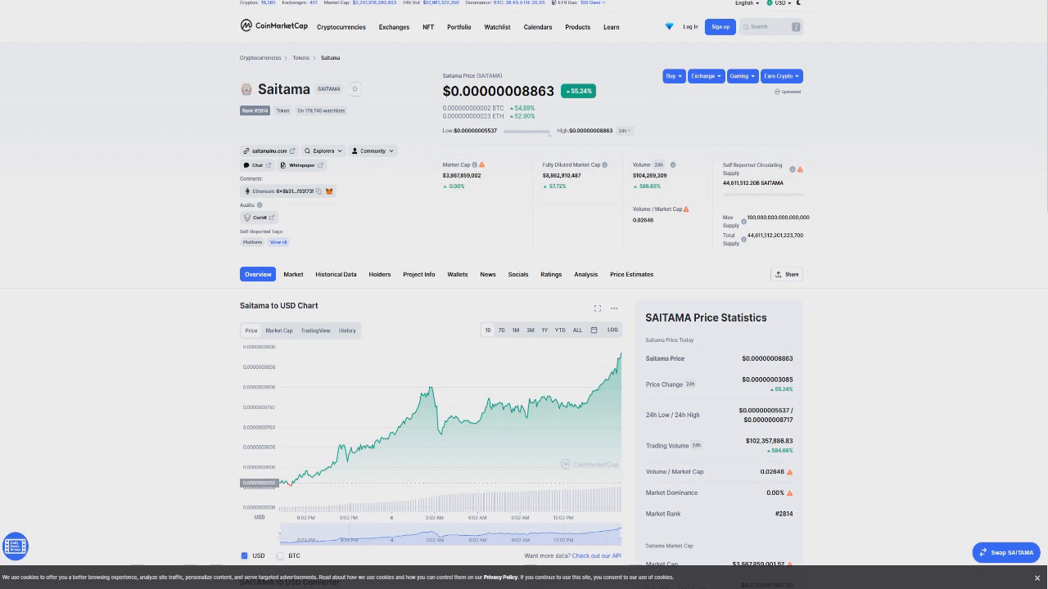
- Highlight the $0.00000008863 Saitama price figure at the top of the page
double_click(537, 91)
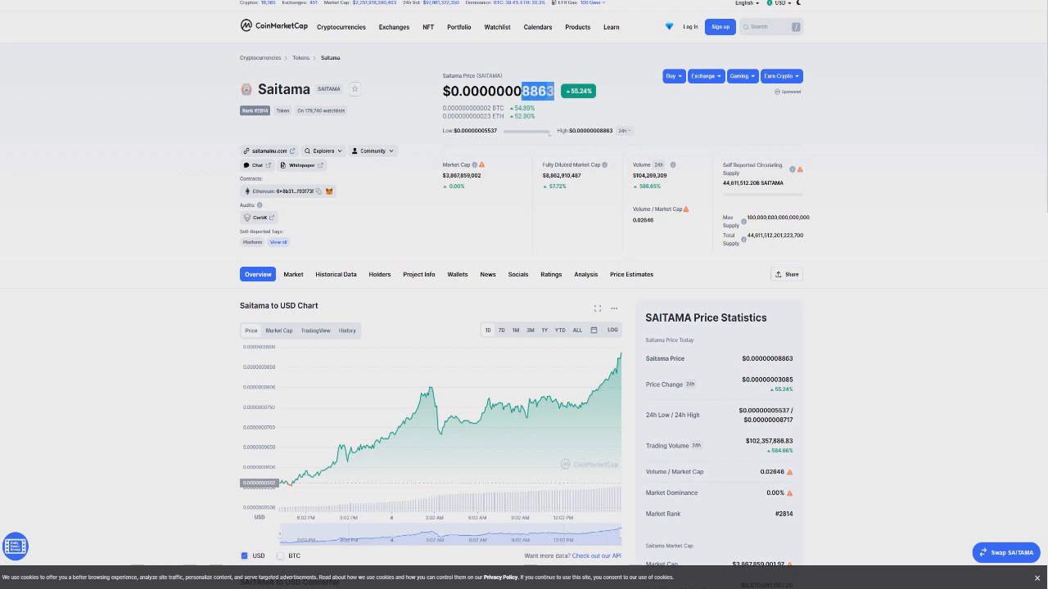